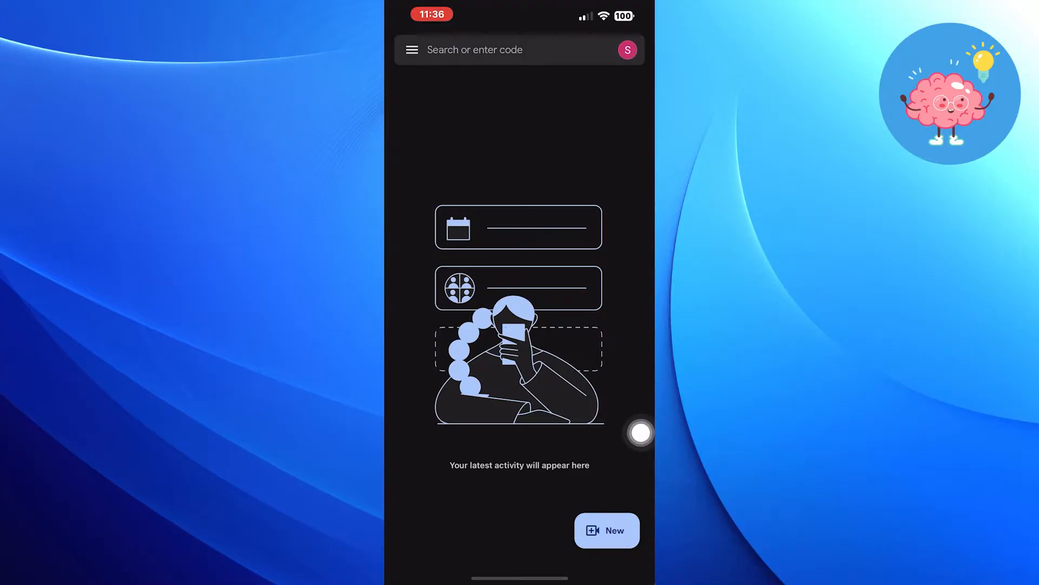
Step: Create a new meeting link and open the yfp-sifj-iek pre-join camera preview
left_click(607, 530)
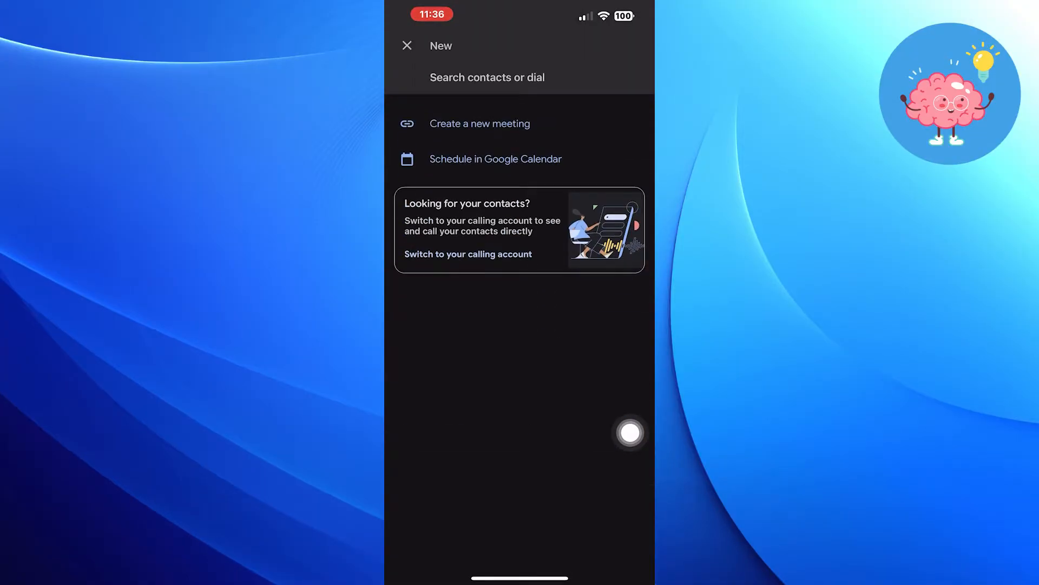
mouse_move(627, 122)
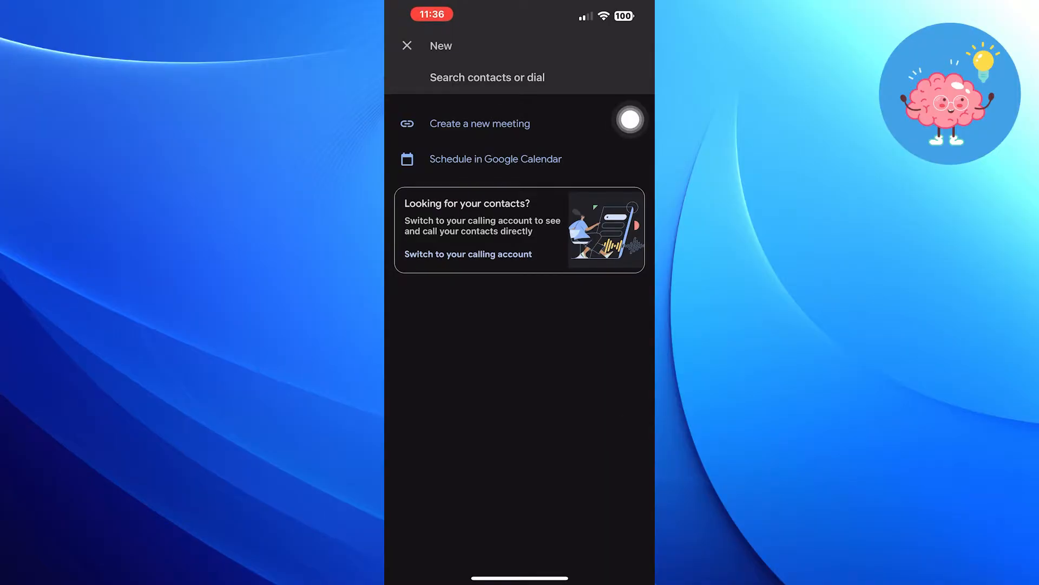
left_click(480, 124)
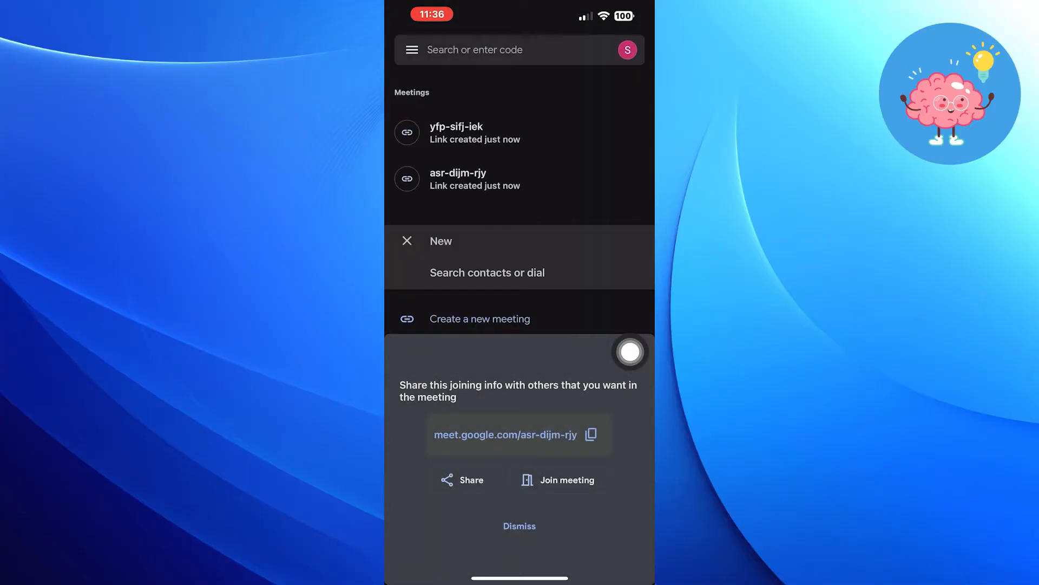
left_click(475, 133)
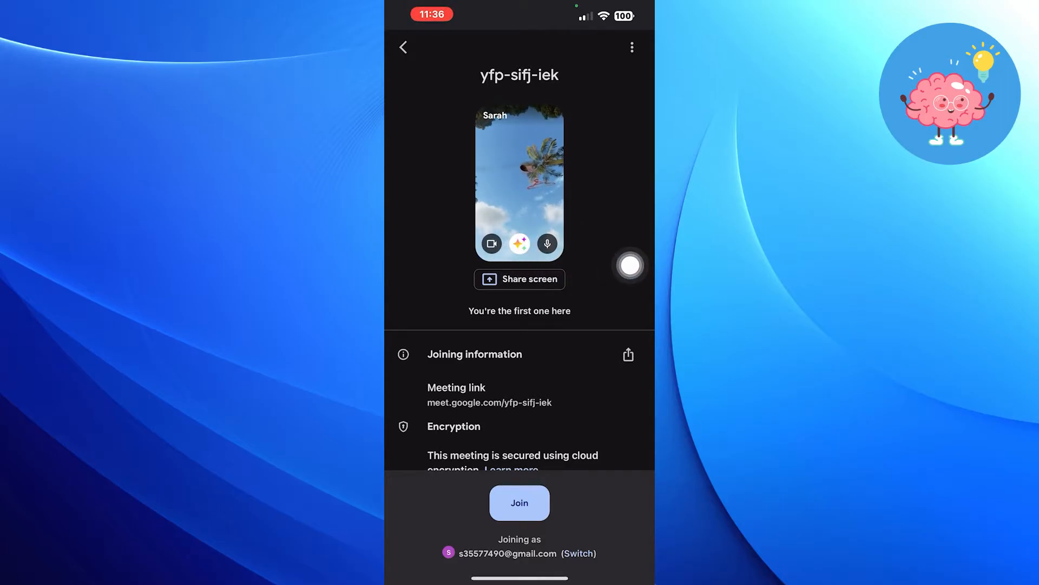
left_click(519, 243)
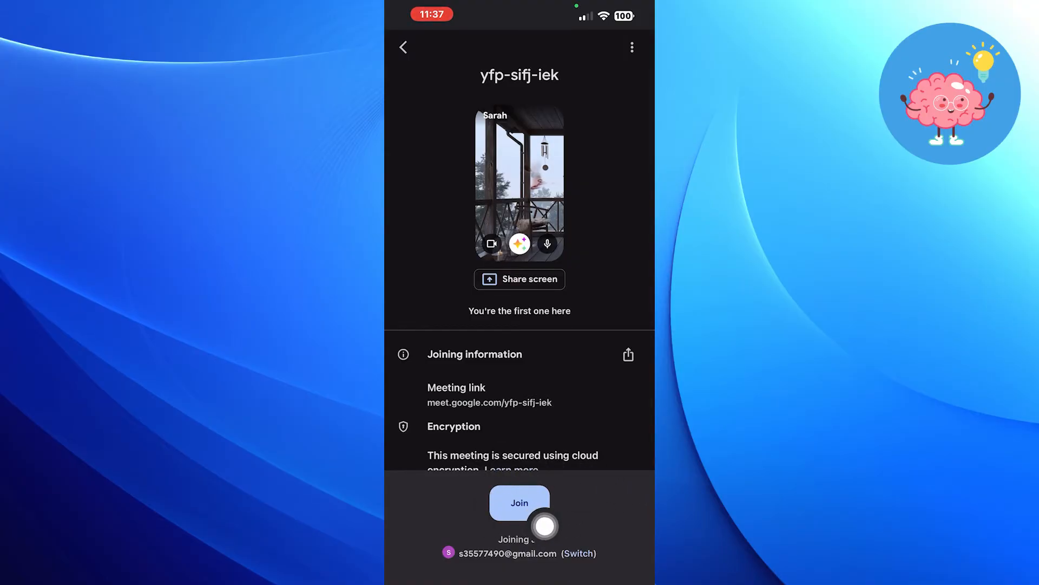
mouse_move(629, 444)
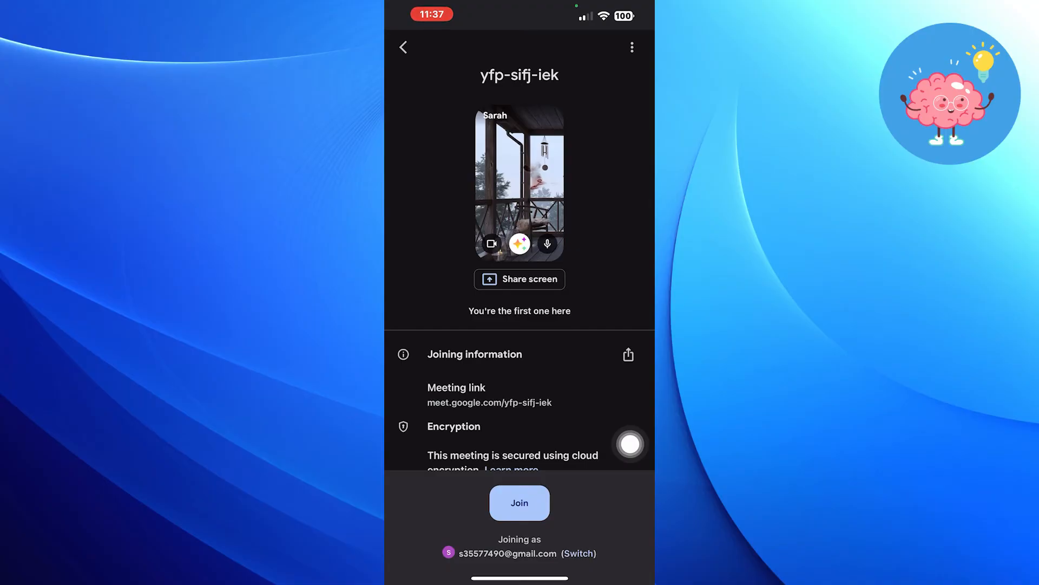